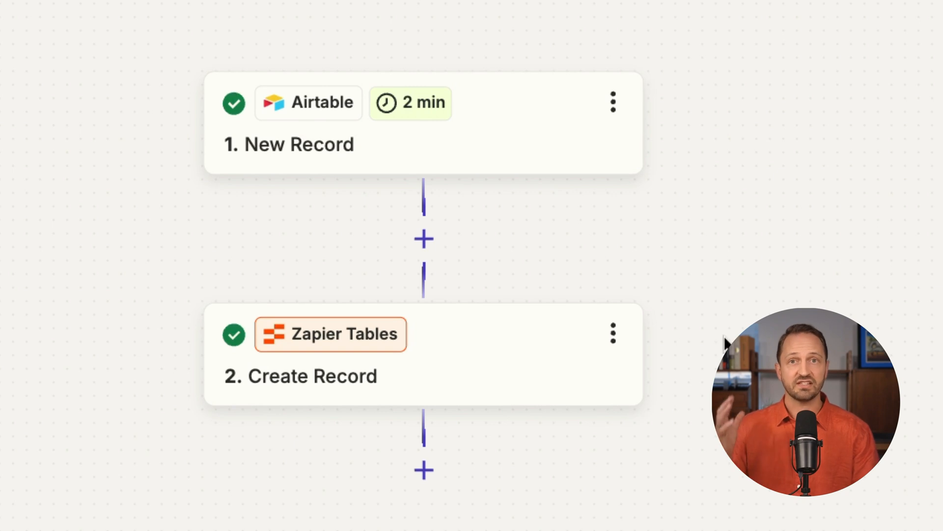
pyautogui.moveTo(578, 125)
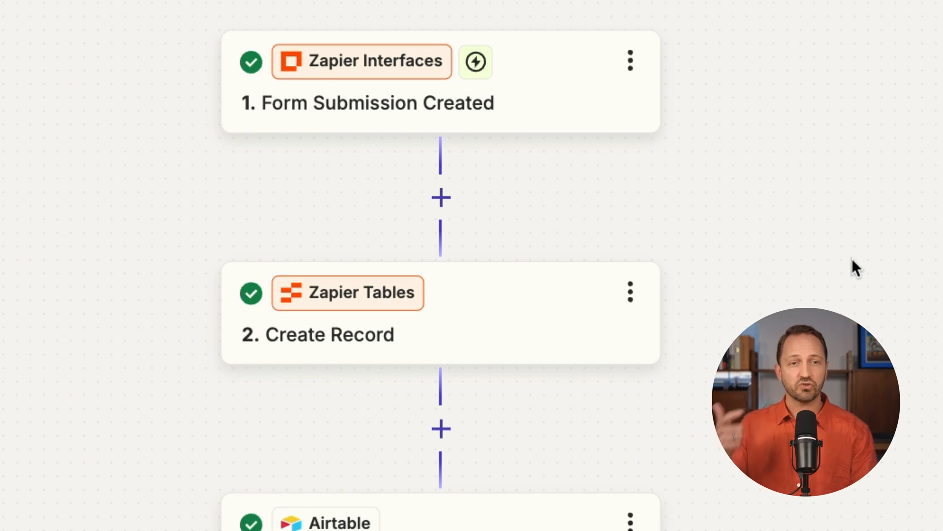
pyautogui.scroll(-3)
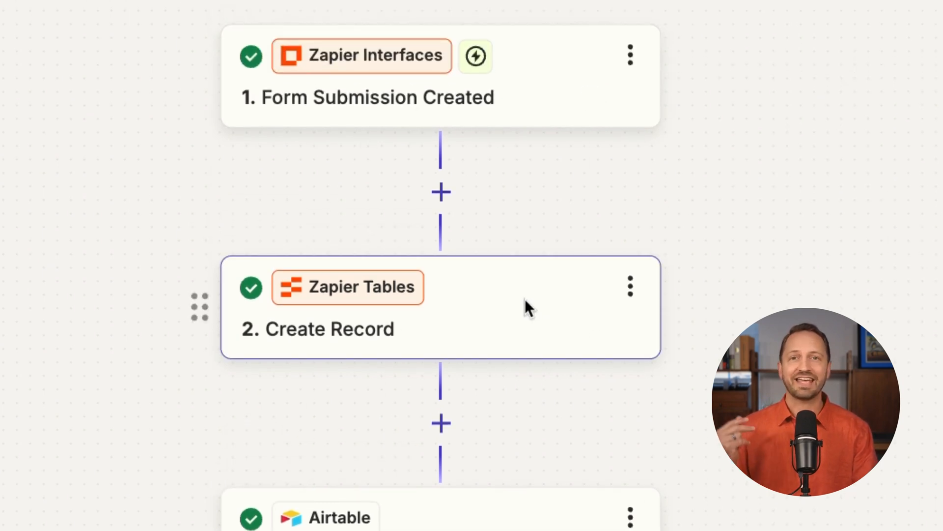
pyautogui.scroll(-3)
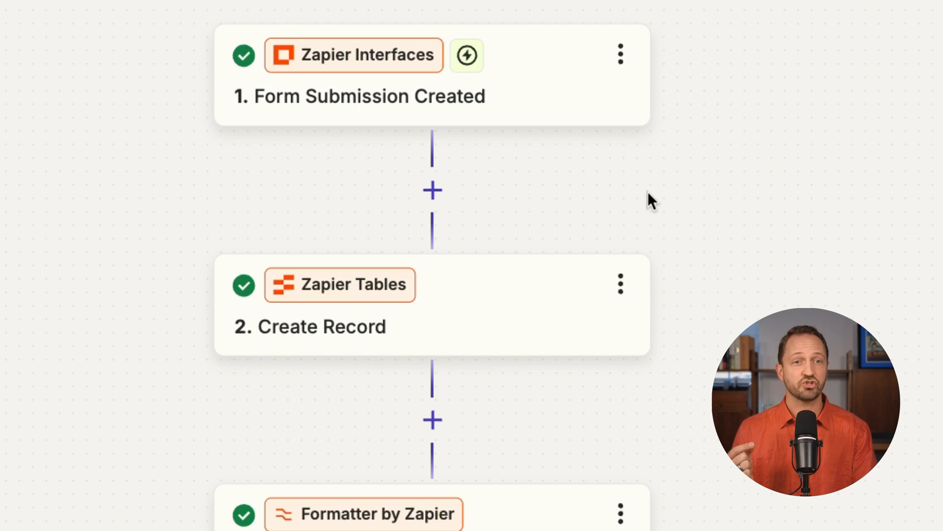
pyautogui.scroll(-3)
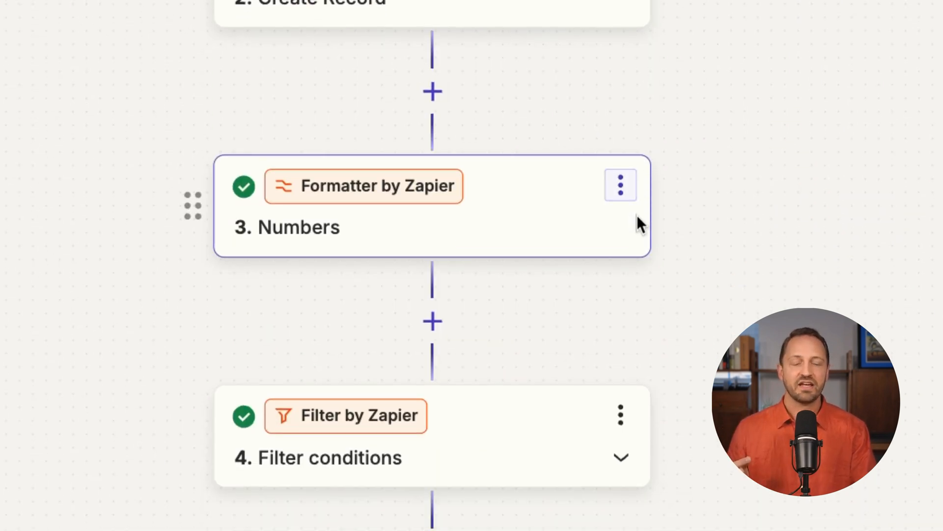
pyautogui.scroll(-3)
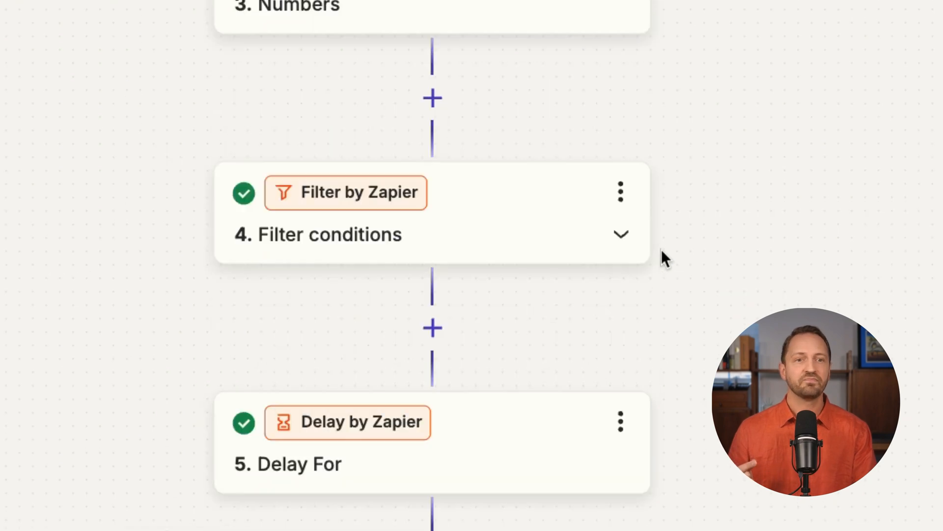
pyautogui.scroll(-3)
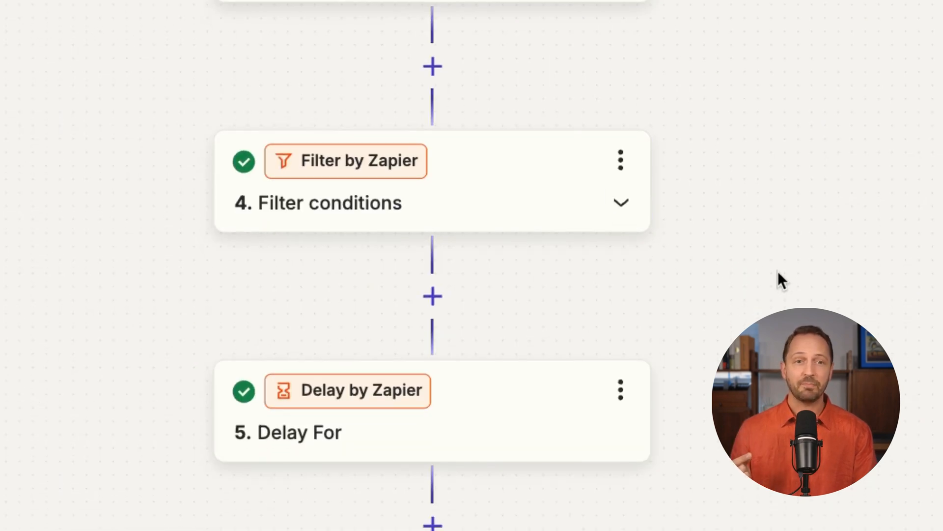
pyautogui.scroll(-3)
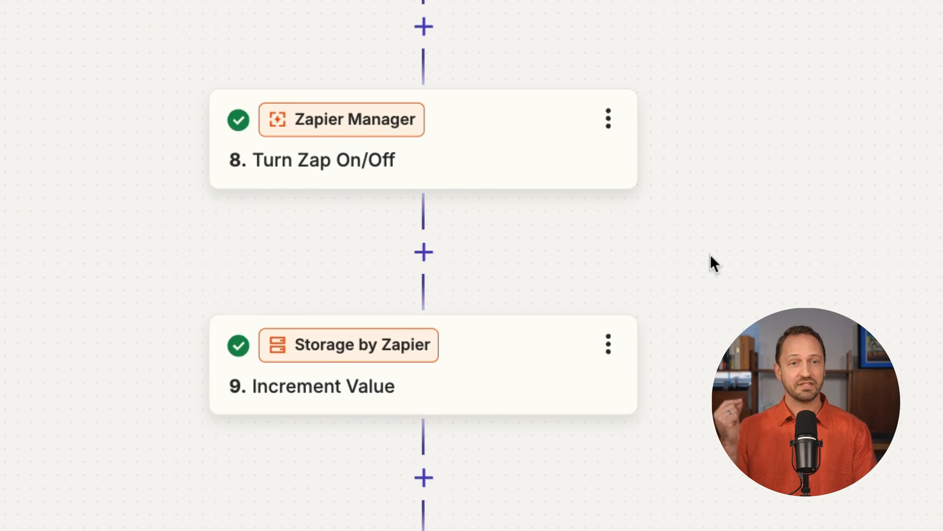
pyautogui.scroll(-3)
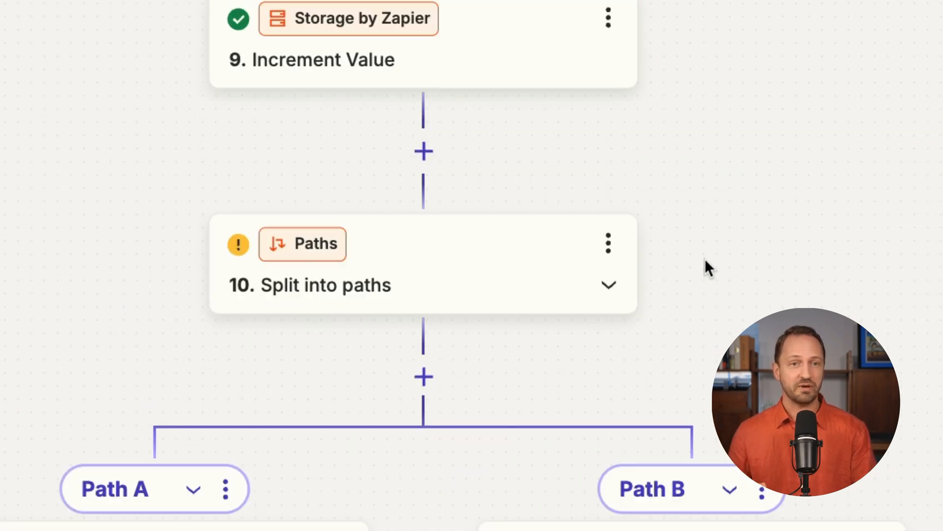
pyautogui.scroll(-3)
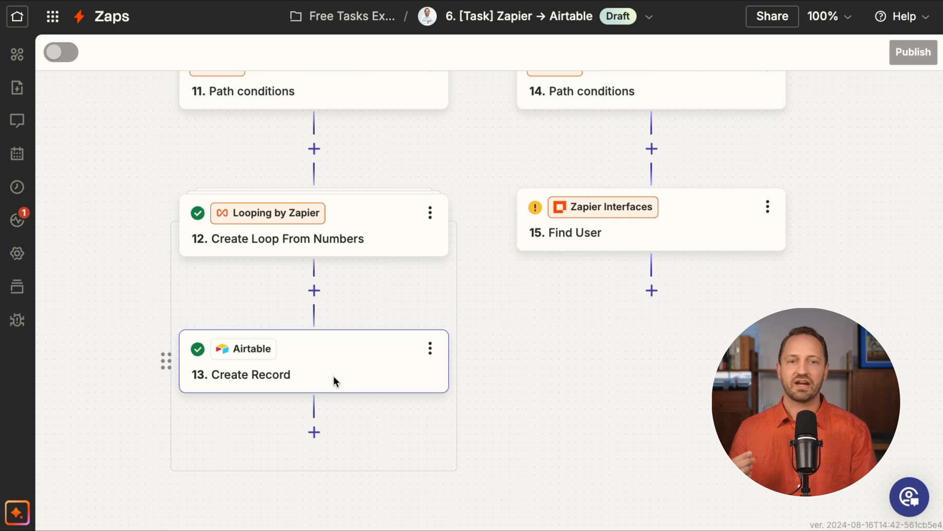
pyautogui.moveTo(331, 377)
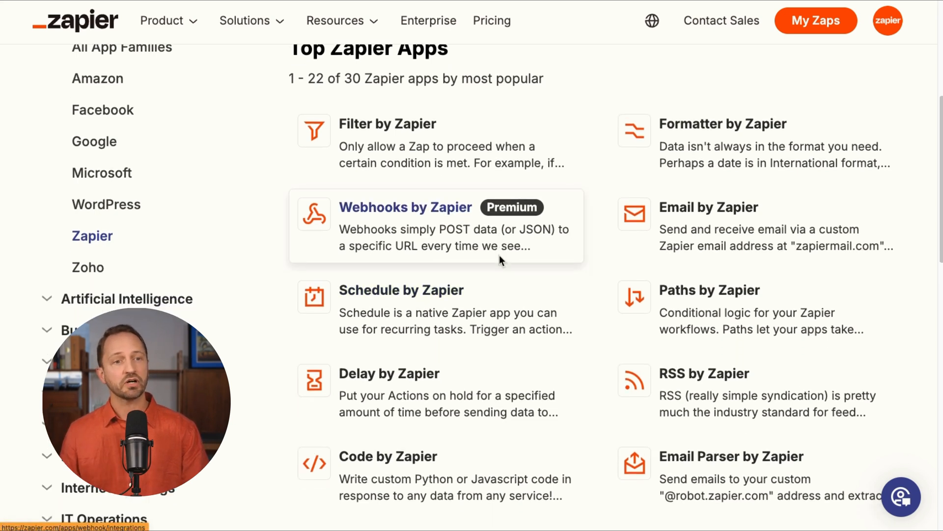
pyautogui.scroll(-3)
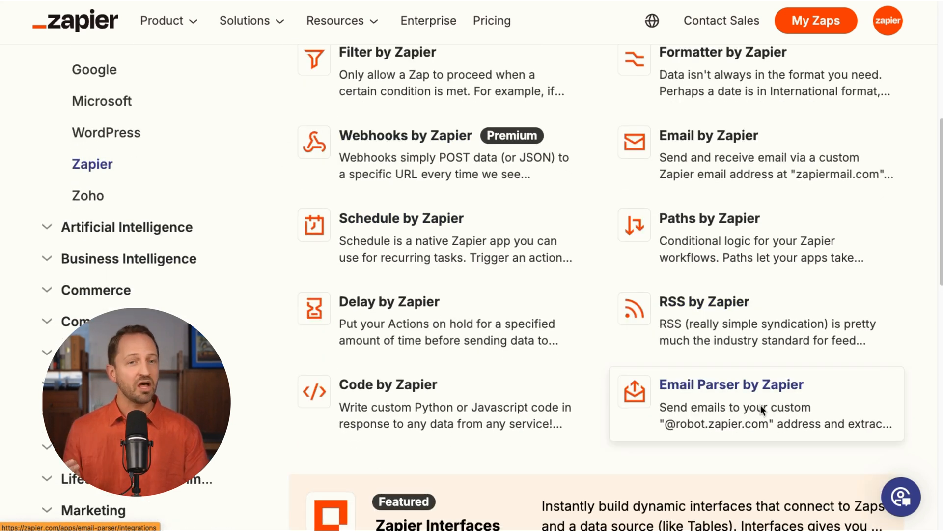
pyautogui.scroll(-3)
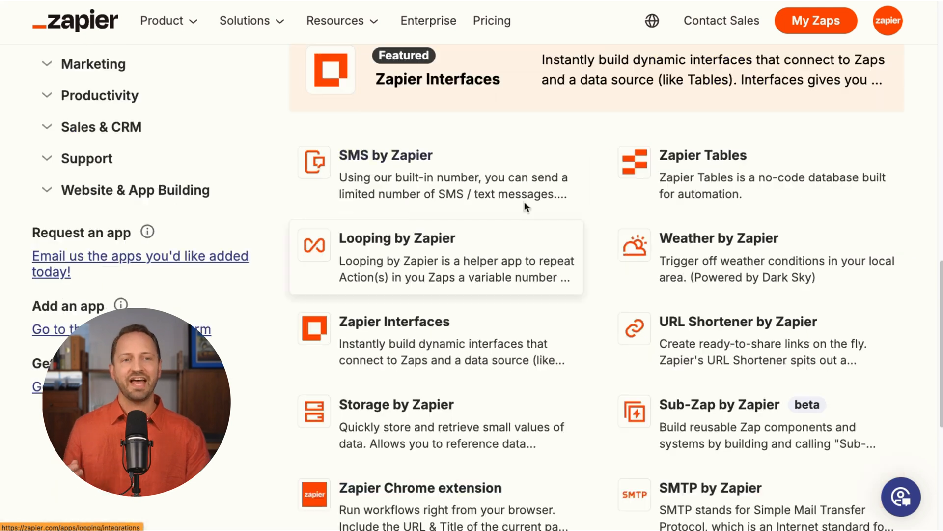
pyautogui.scroll(-3)
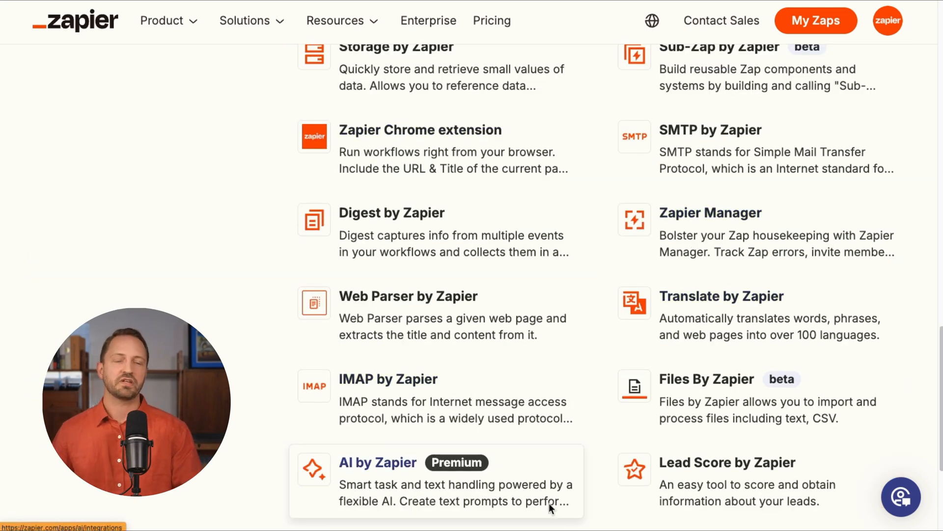